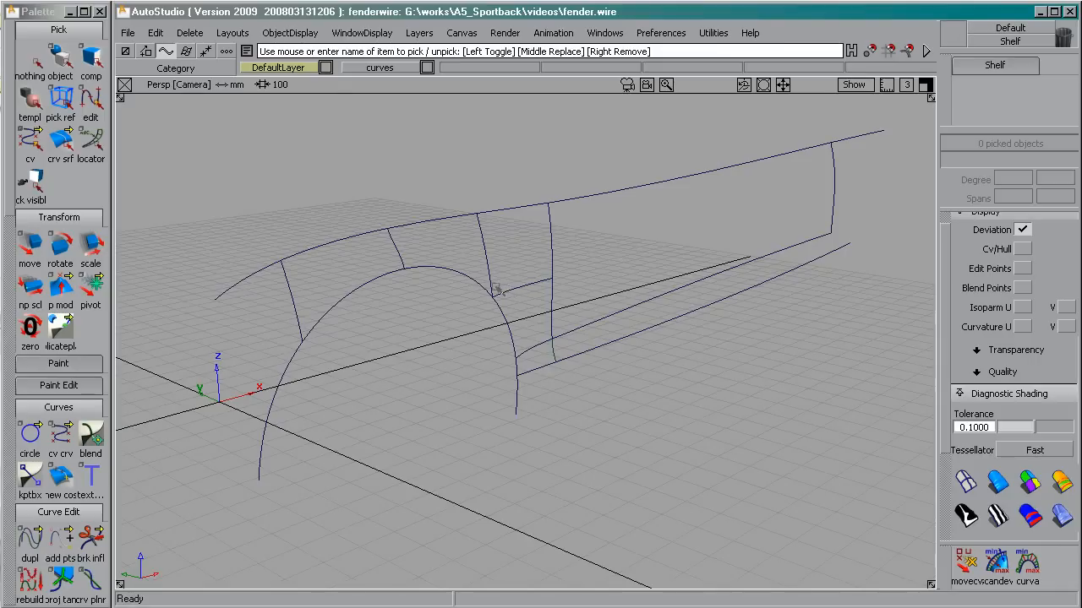
mouse_move(482, 290)
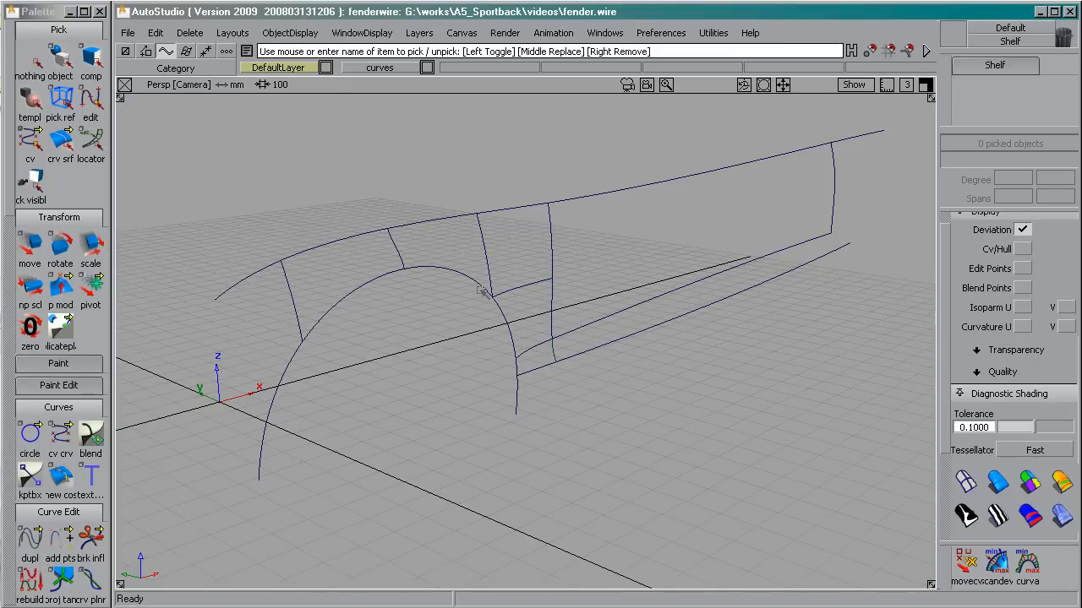
mouse_move(423, 260)
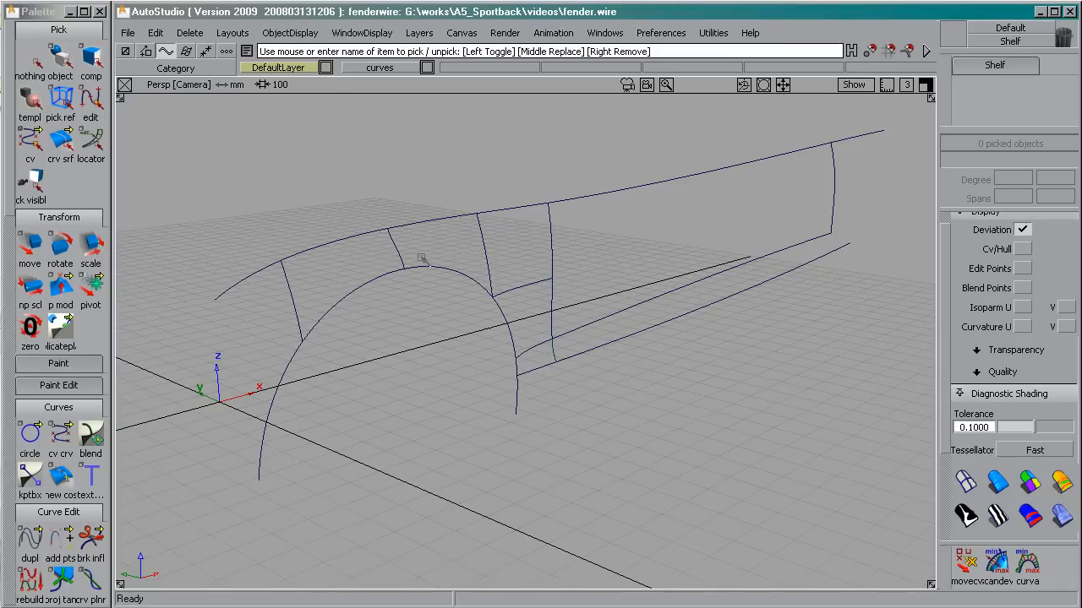
mouse_move(331, 183)
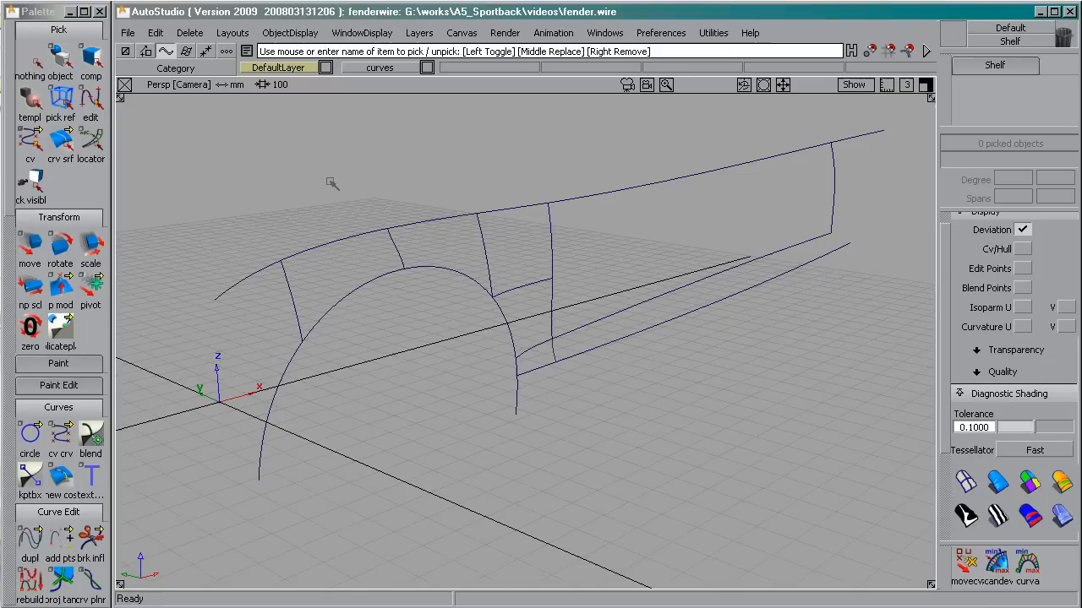
mouse_move(375, 230)
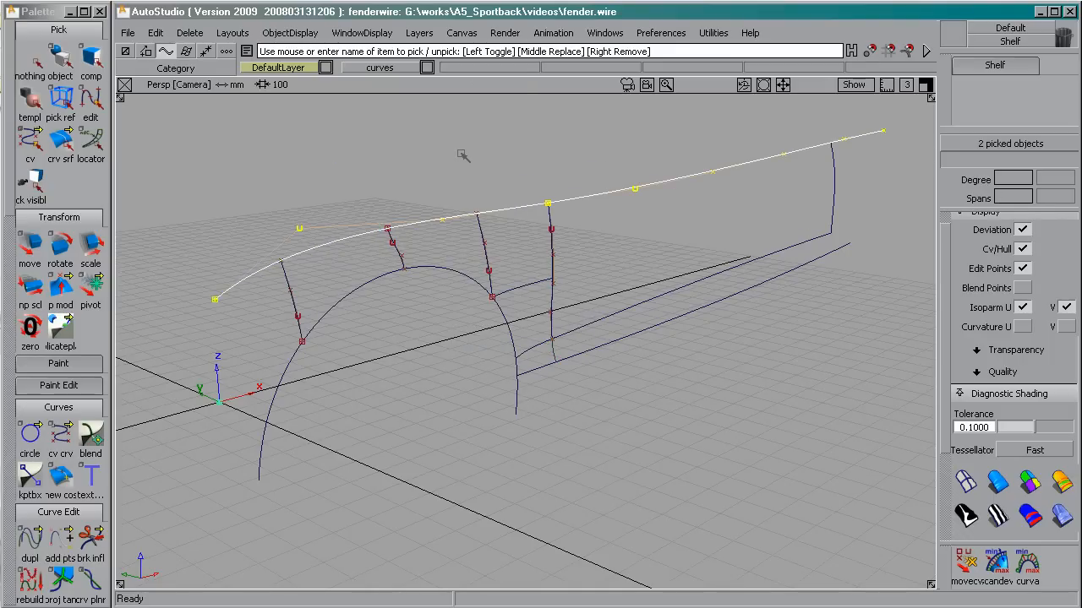
mouse_move(764, 160)
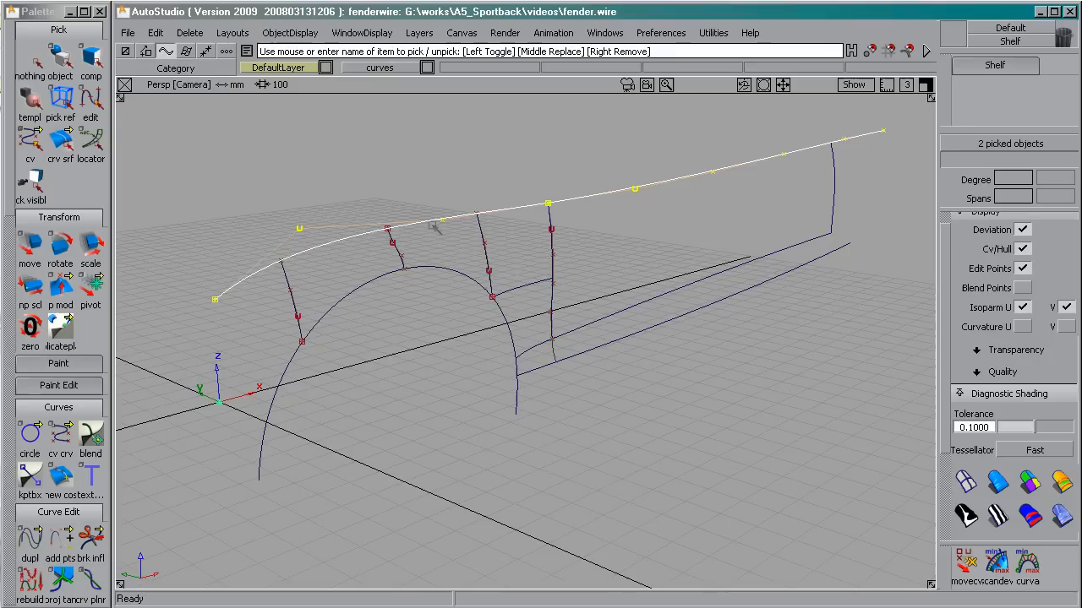
mouse_move(591, 207)
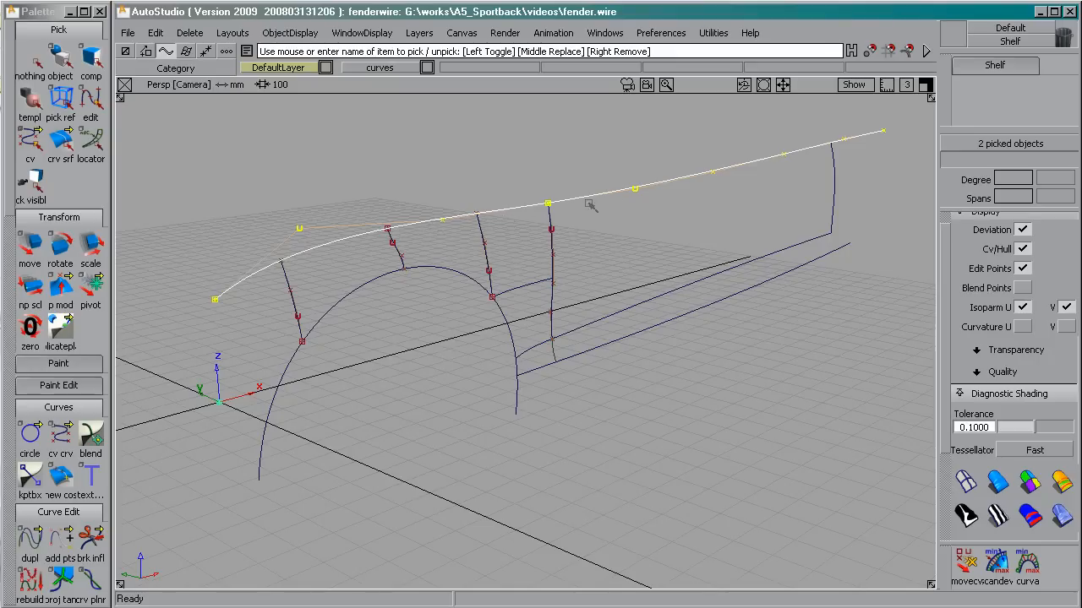
mouse_move(616, 271)
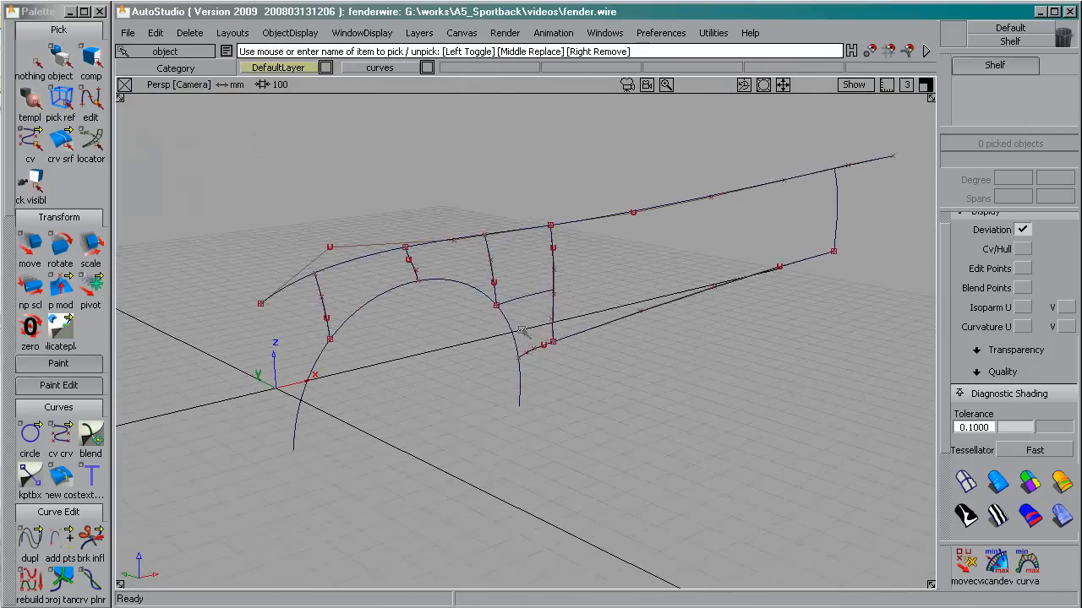
Rebuild the picked fender network curve into a clean surface boundary.
click(429, 306)
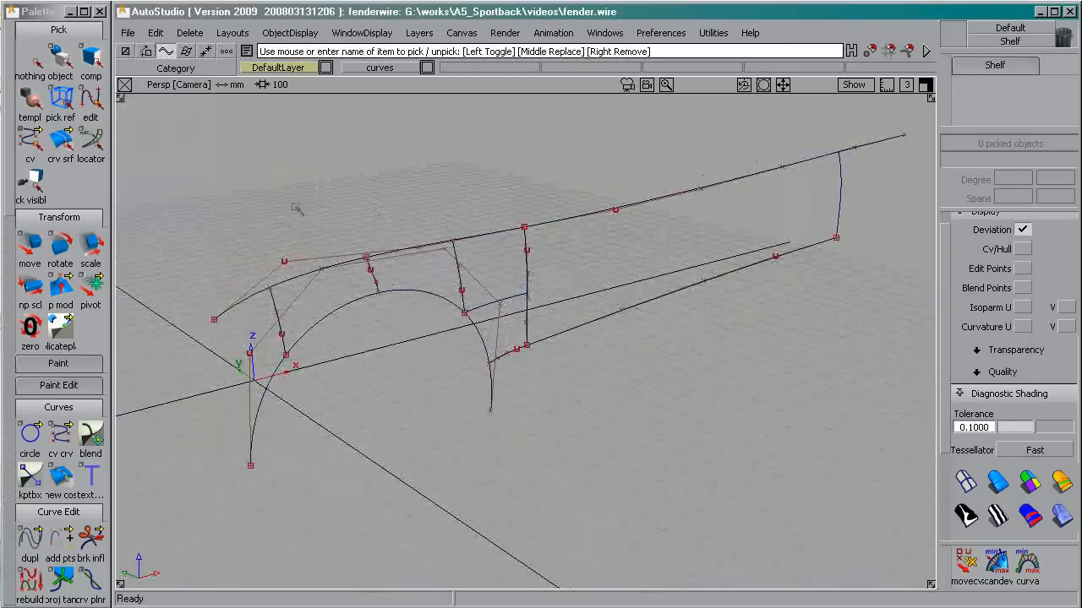
Toggle the curves' quick display, then start a four-sided Square surface on the upper fender curves.
click(588, 160)
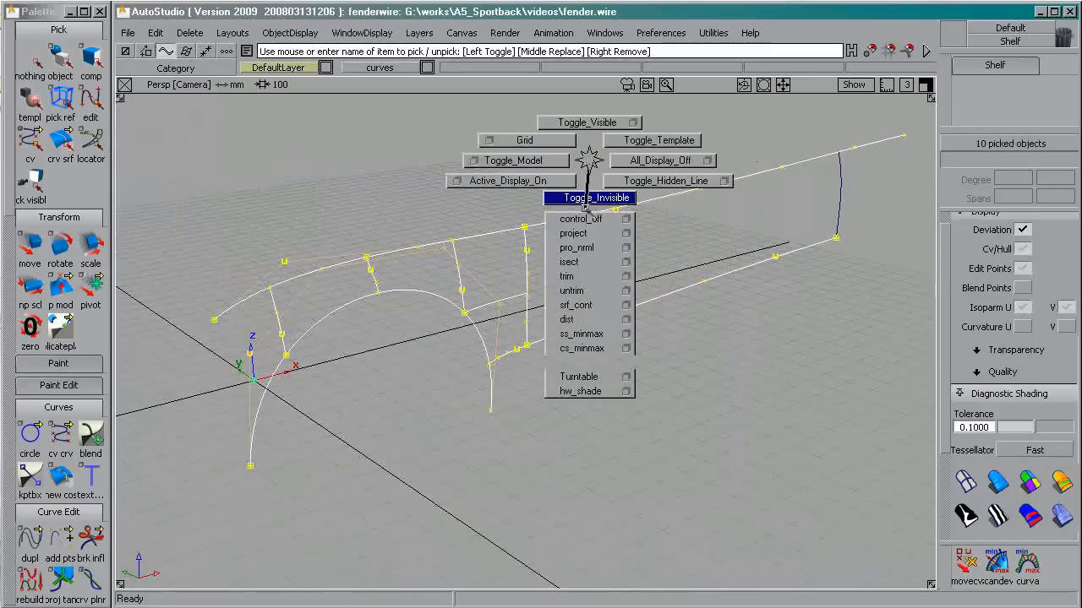
click(588, 196)
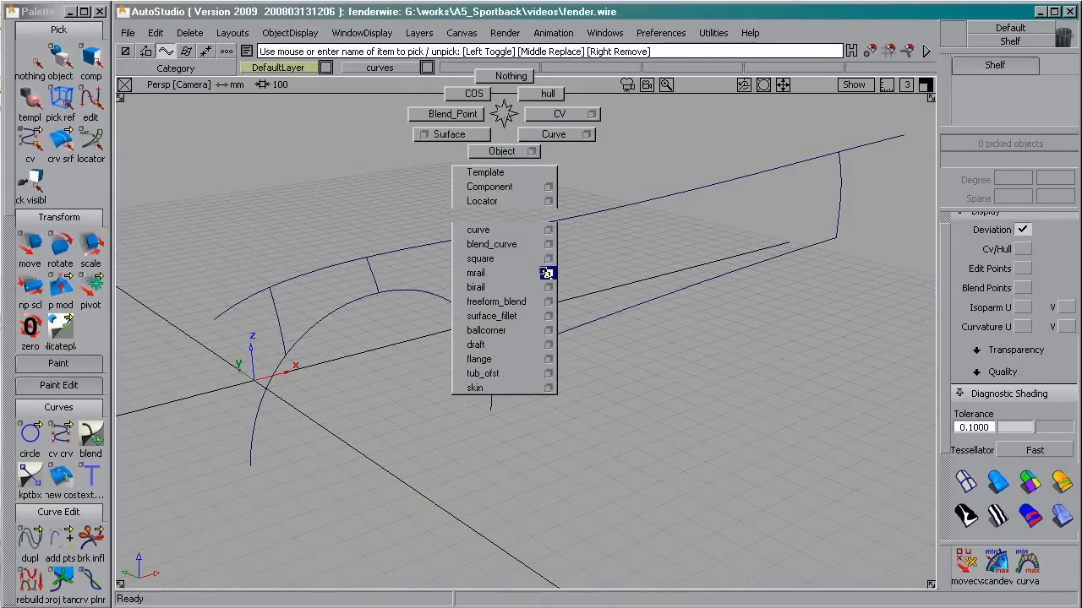
click(480, 259)
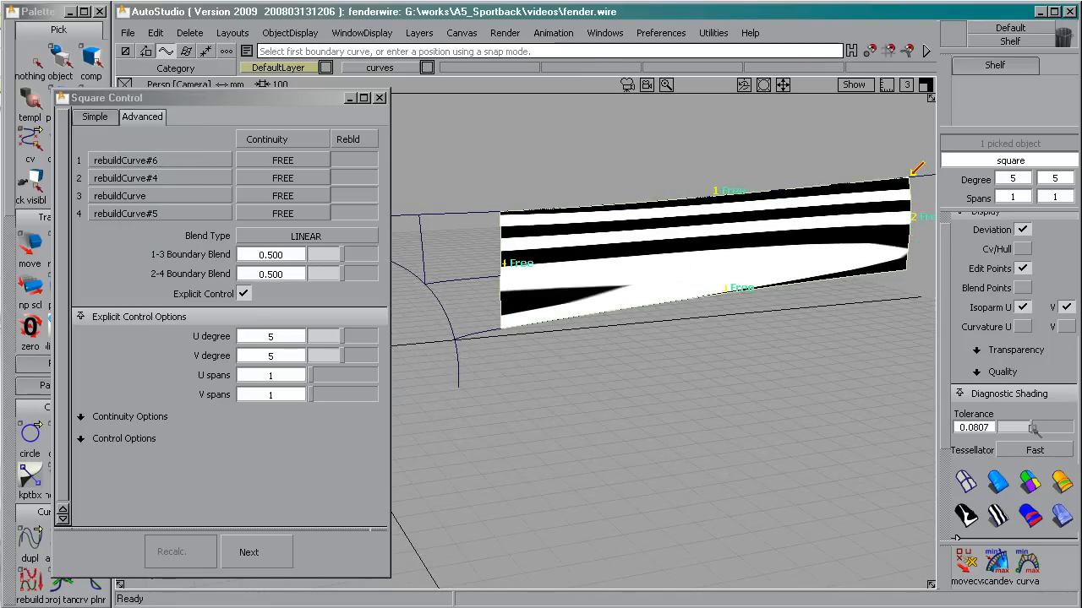
Orbit around the new Square surface and switch its reflection map to double horizon.
click(1034, 449)
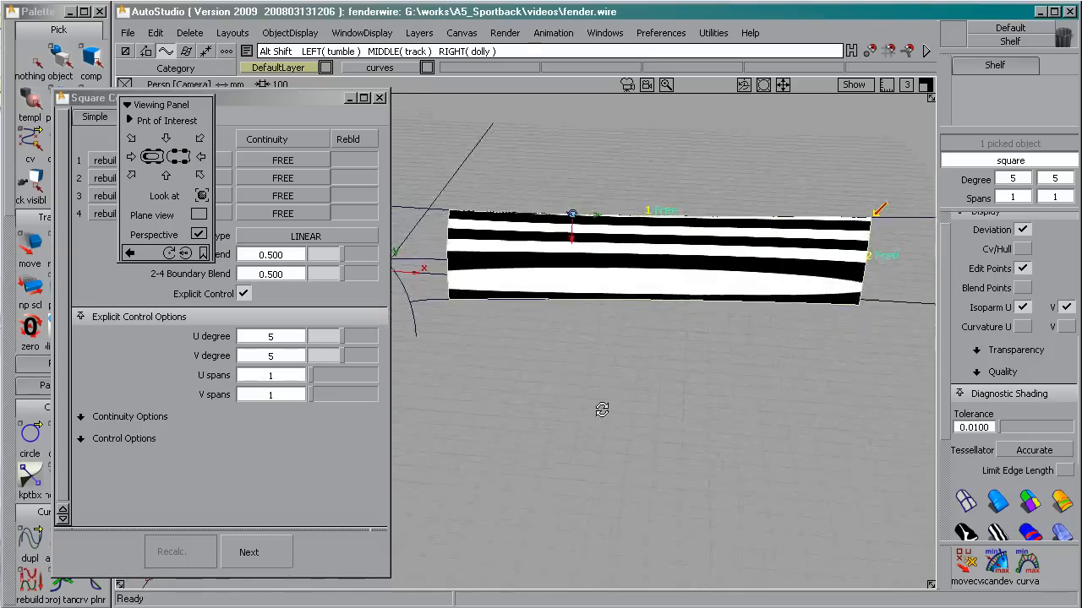
drag(601, 411, 601, 291)
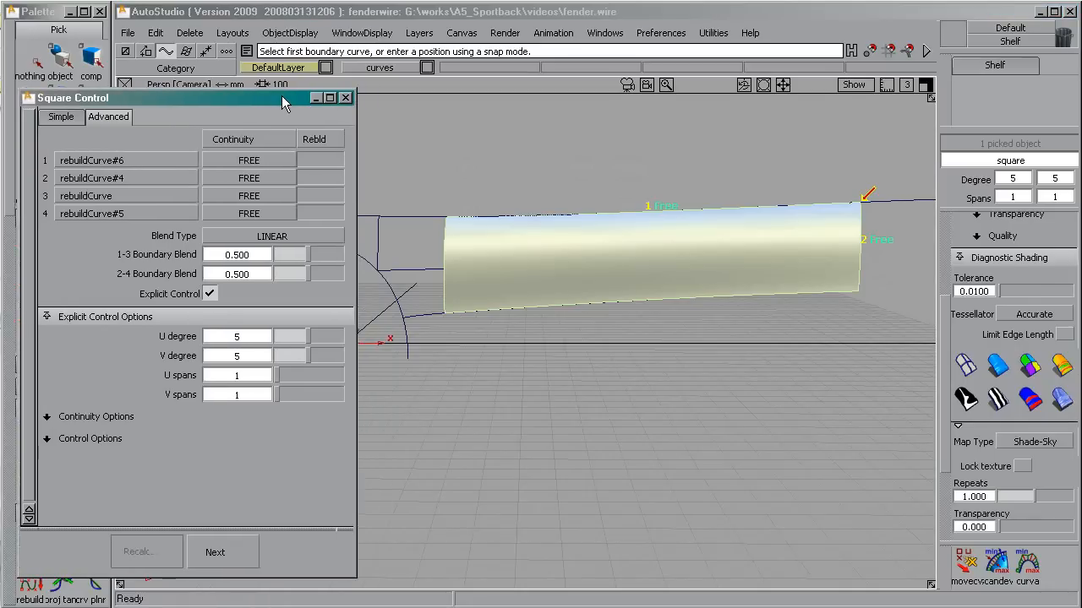
mouse_move(605, 263)
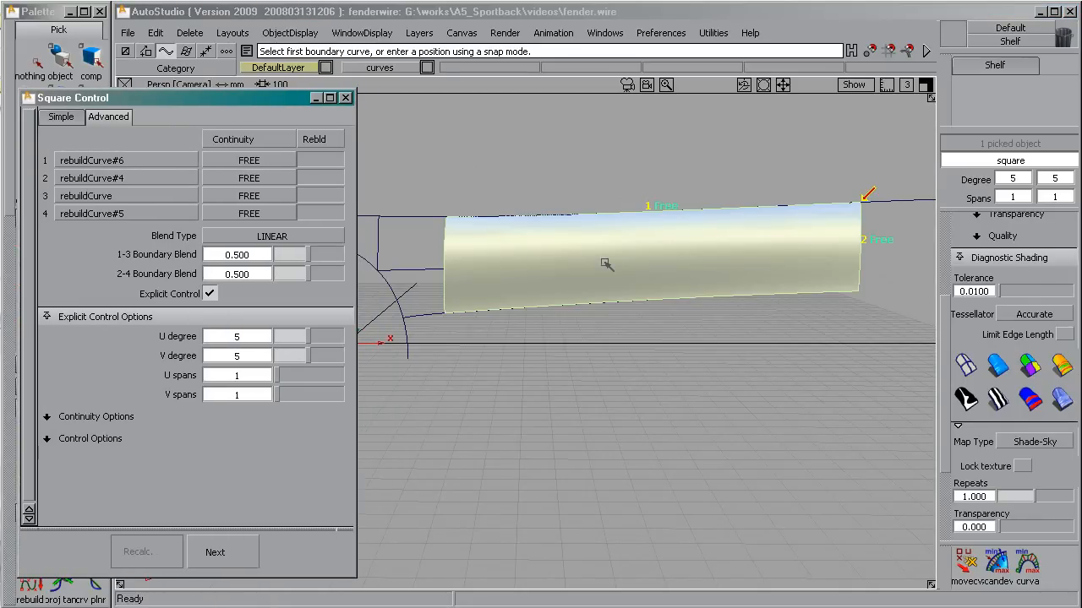
mouse_move(842, 347)
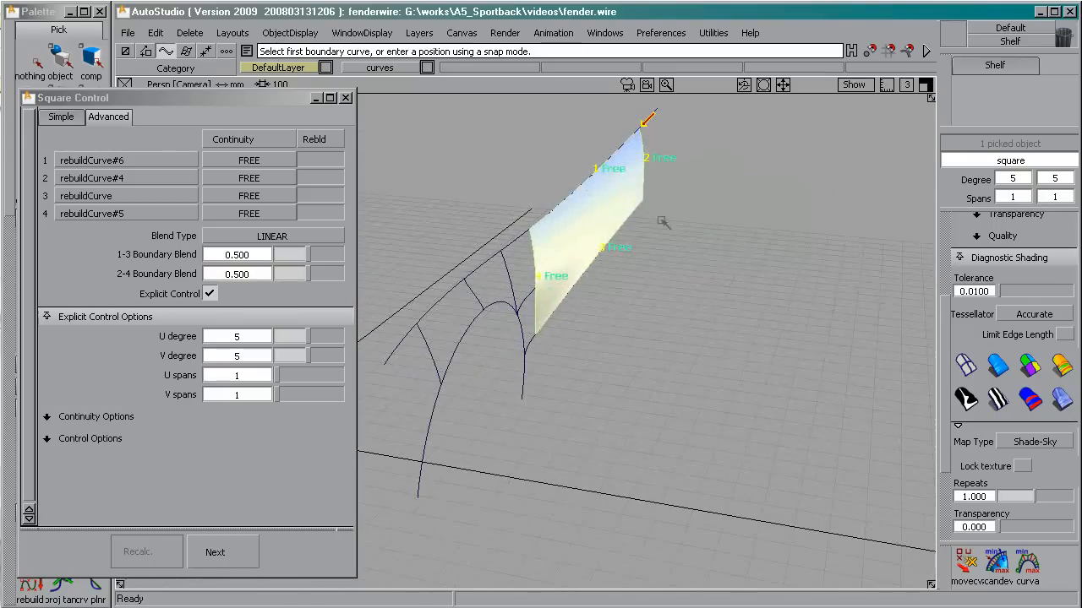
mouse_move(442, 325)
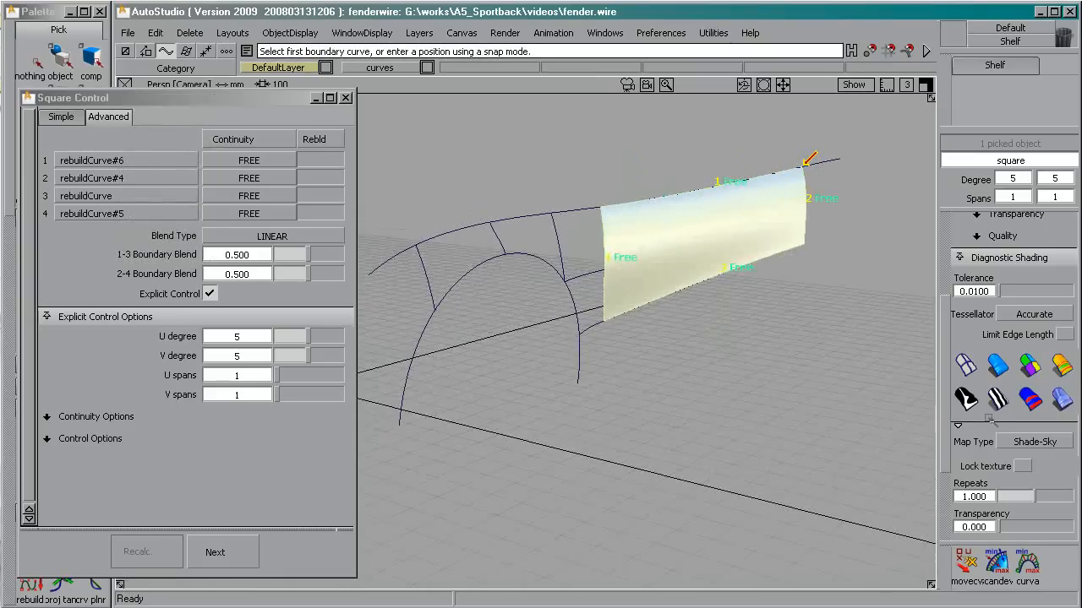
click(1034, 441)
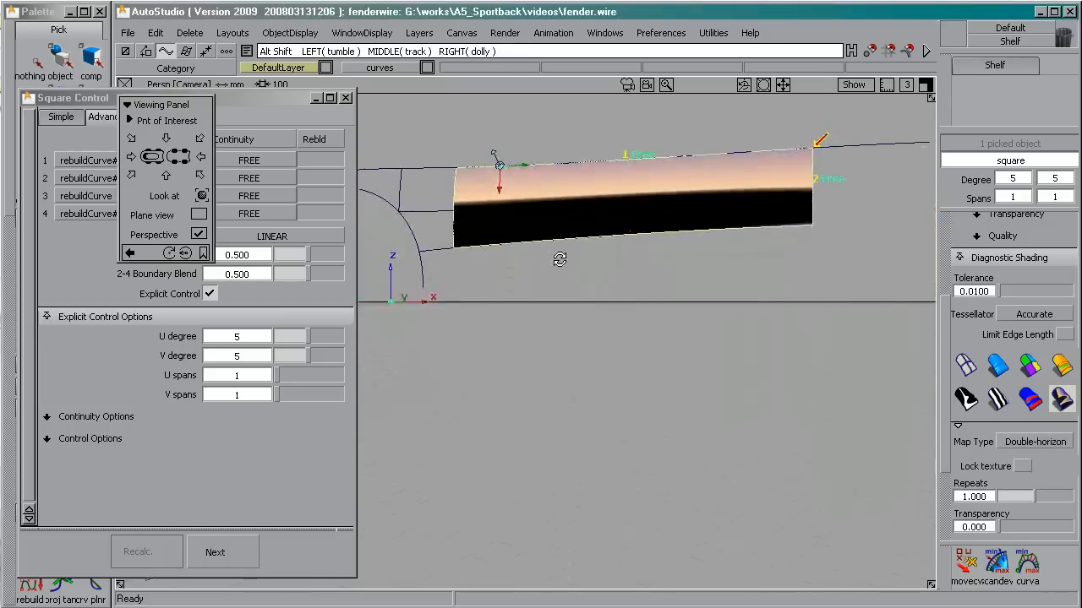
Build the third Square surface with the square#2 edge curvature-continuous and the others free.
drag(560, 260, 453, 316)
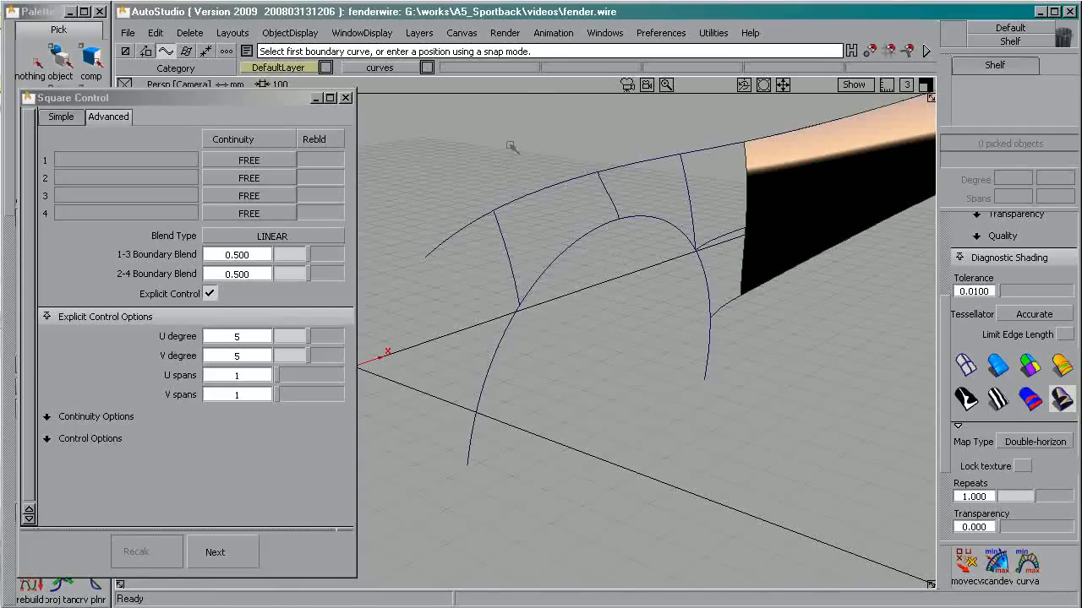
mouse_move(551, 298)
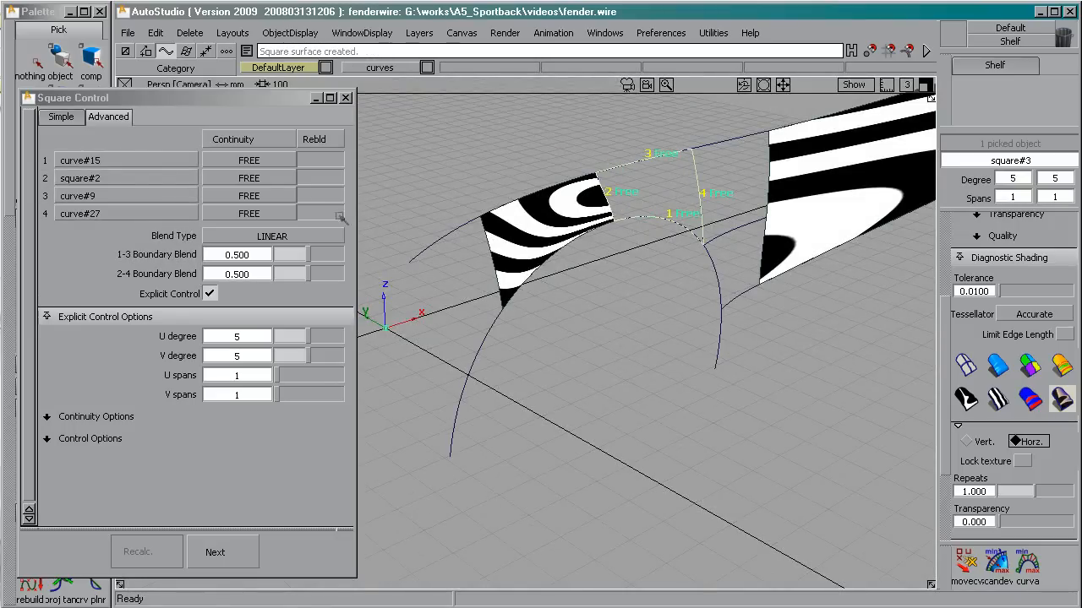
click(248, 177)
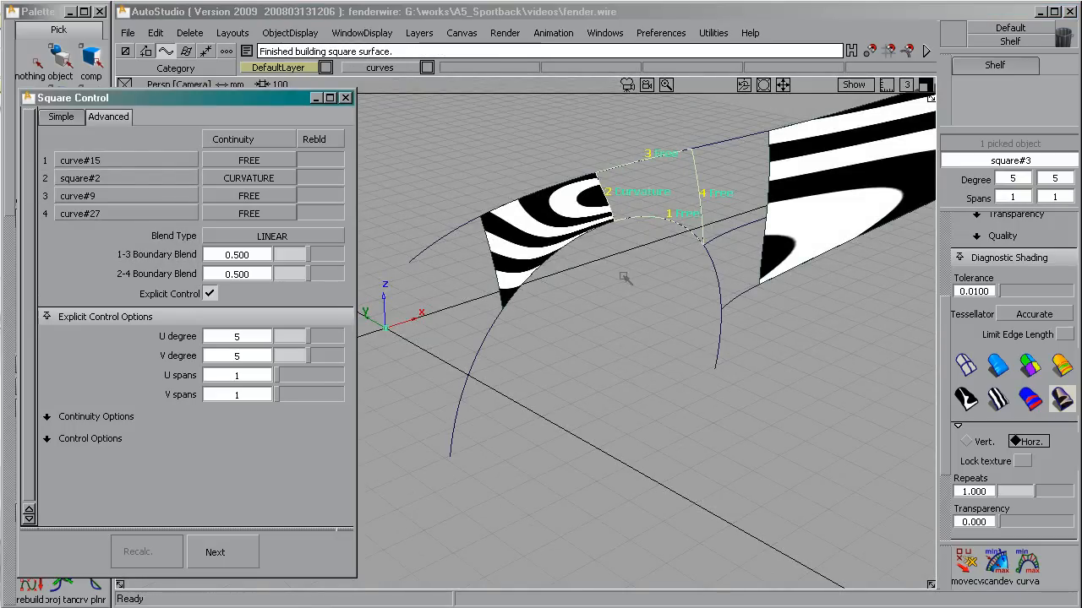
mouse_move(605, 187)
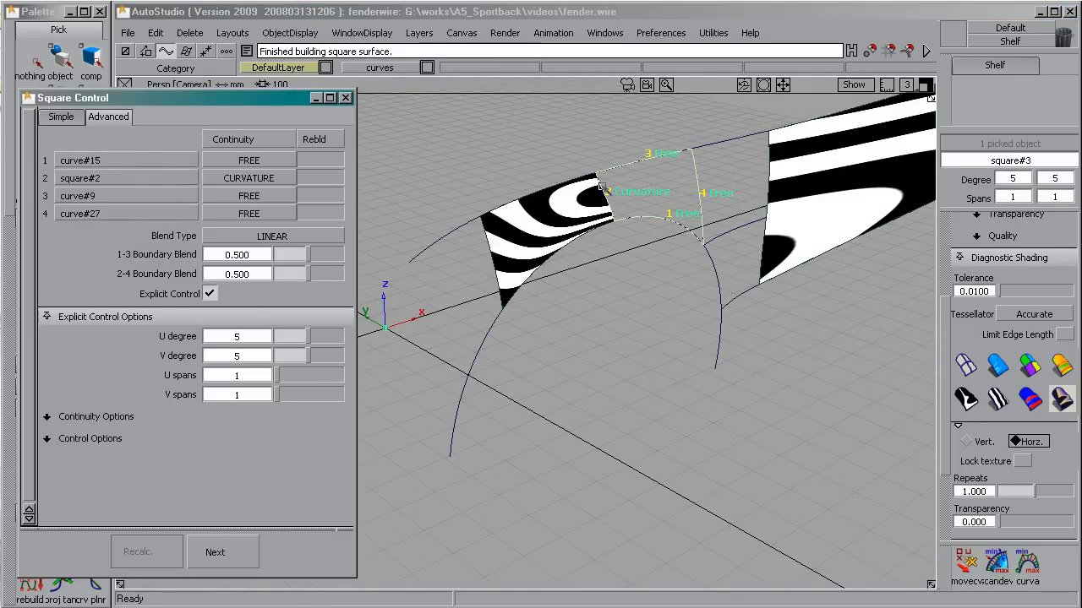
click(967, 399)
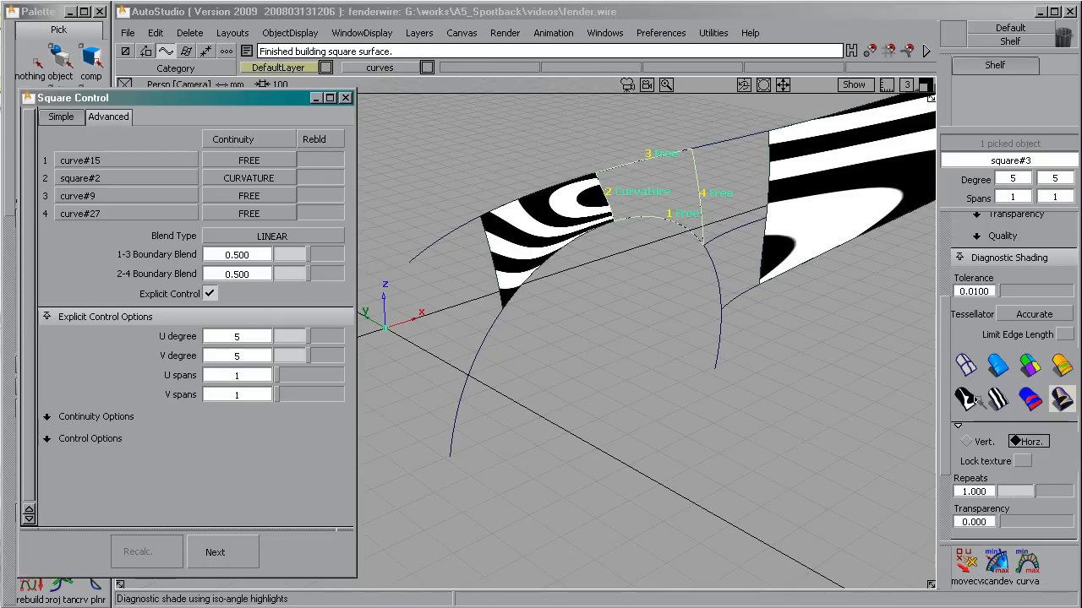
click(128, 105)
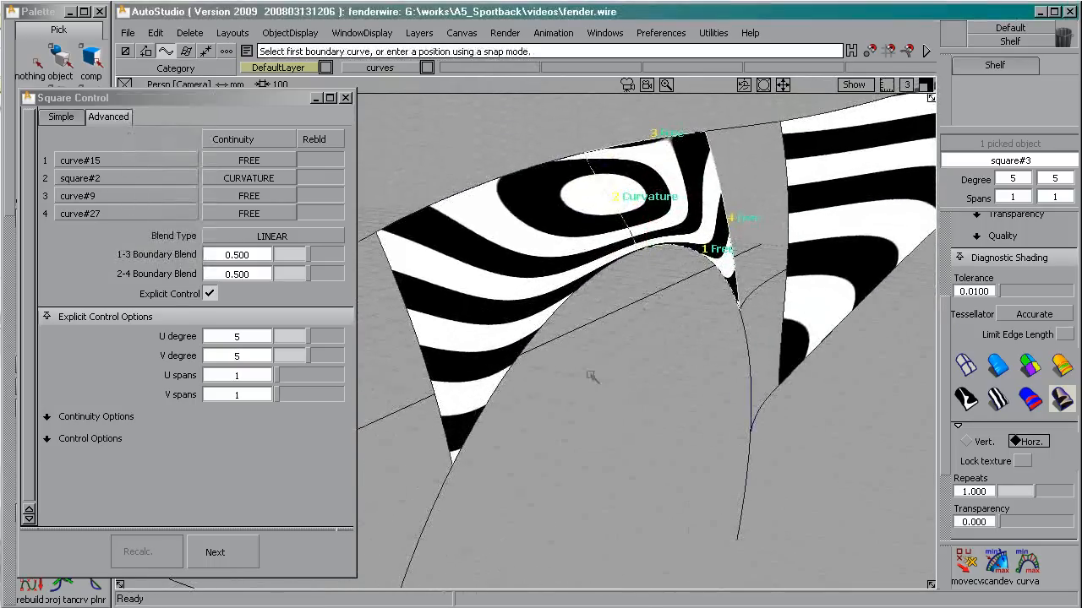
Change the picked surfaces' display via the display-toggle marking menu.
right_click(588, 212)
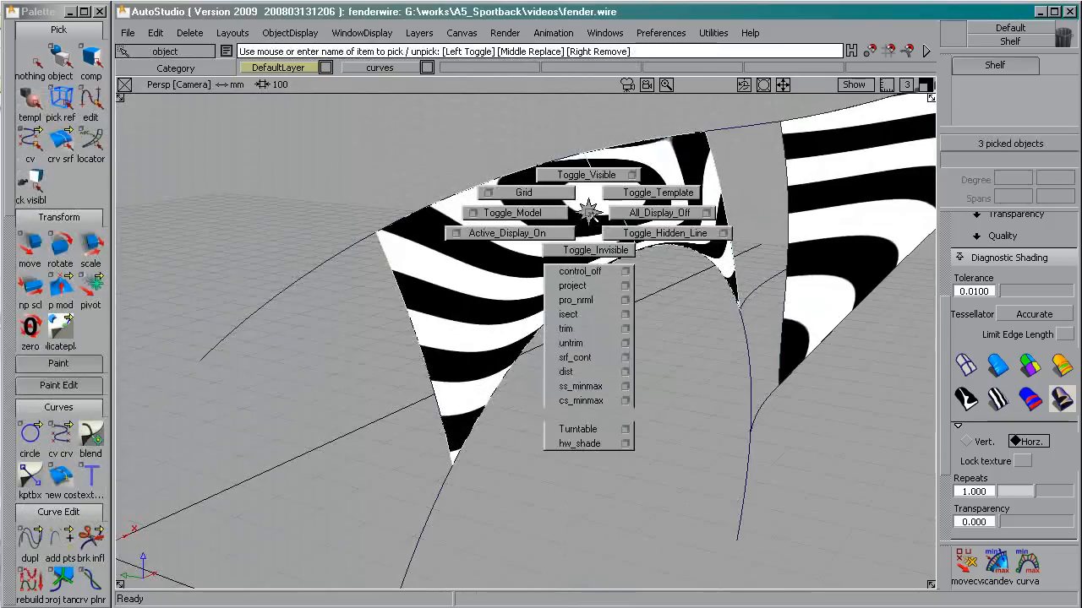
click(571, 218)
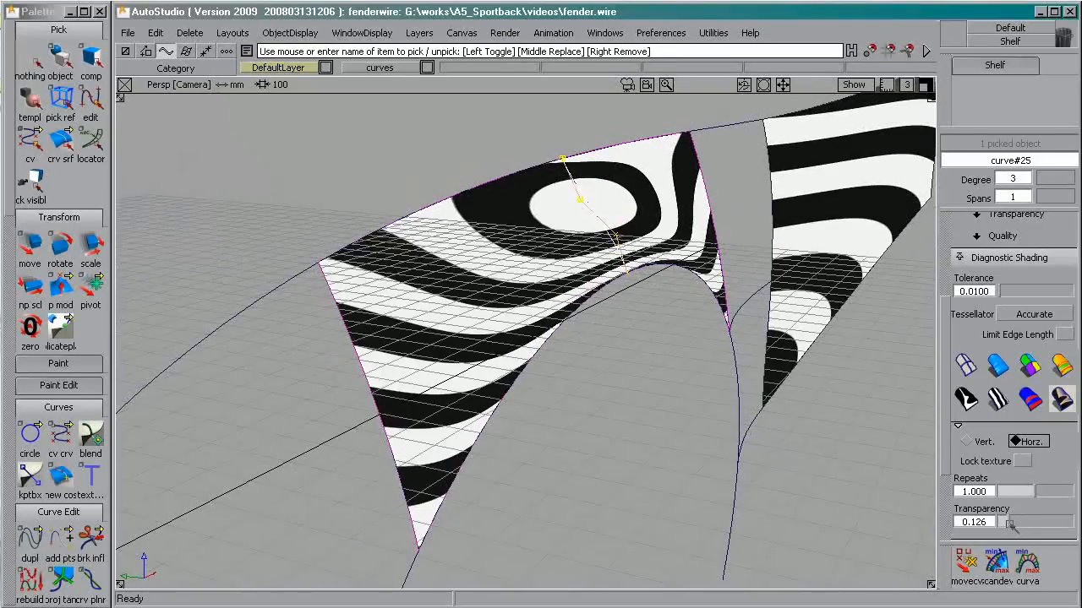
Hide the ground grid from the Show menu so it no longer crosses the zebra surfaces.
click(853, 85)
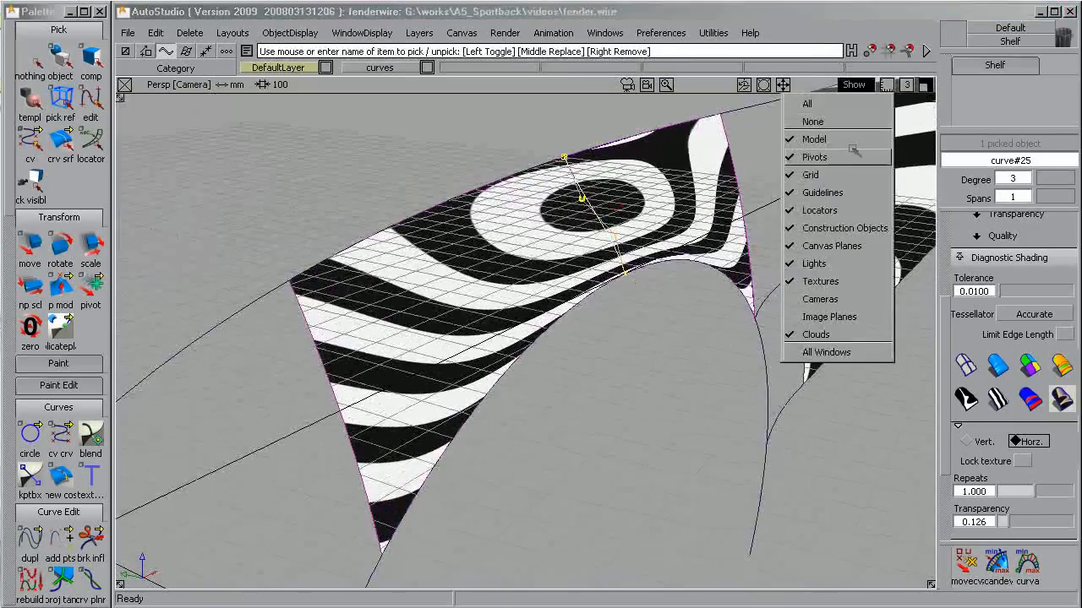
click(811, 174)
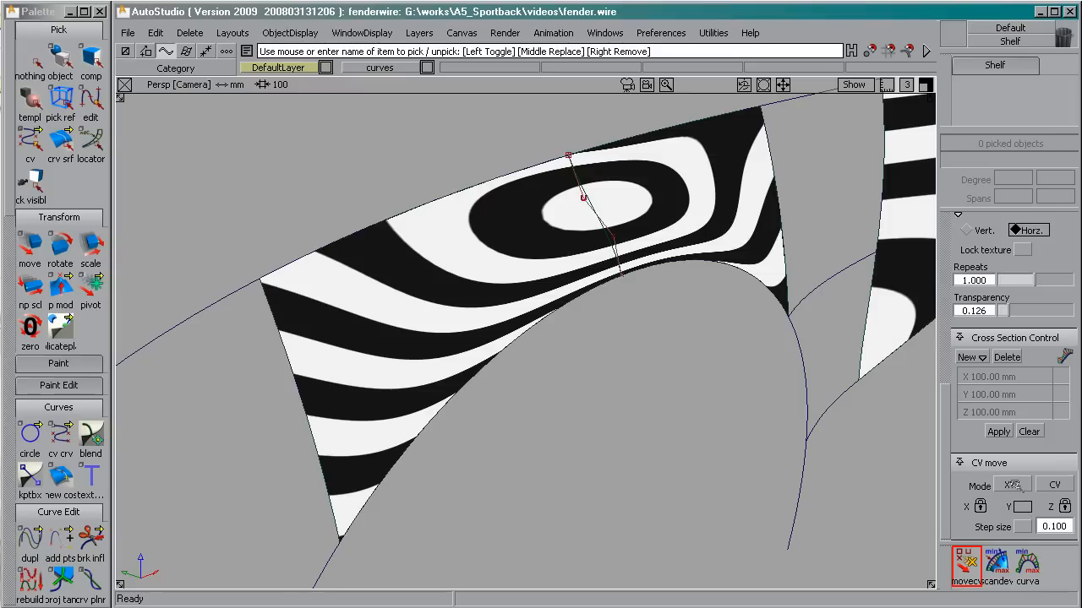
Set the Move CV tool's control-point movement mode before reshaping curve#32.
click(1011, 483)
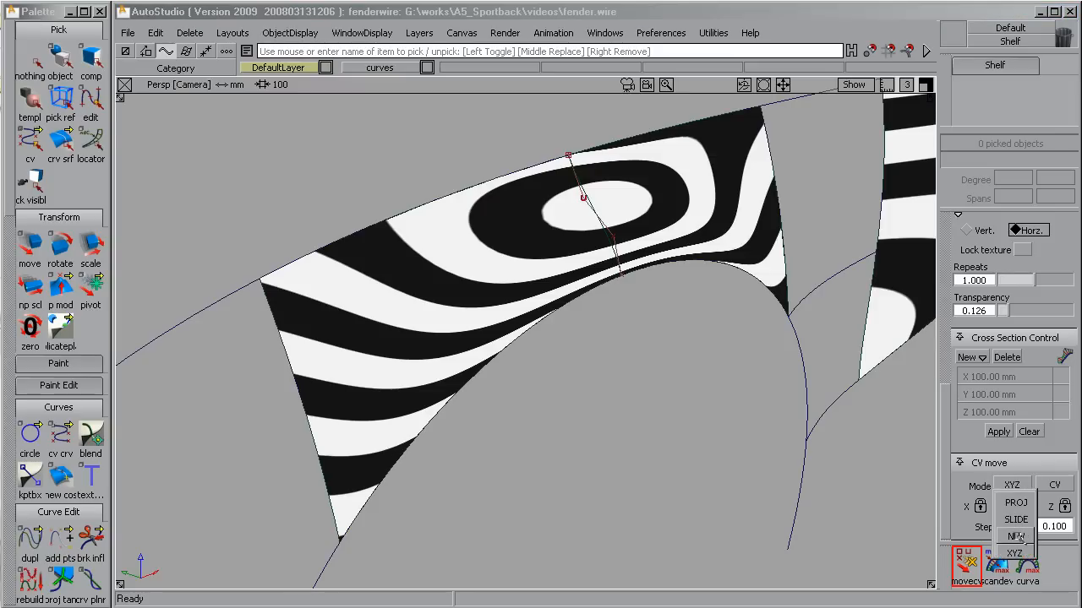
click(1014, 553)
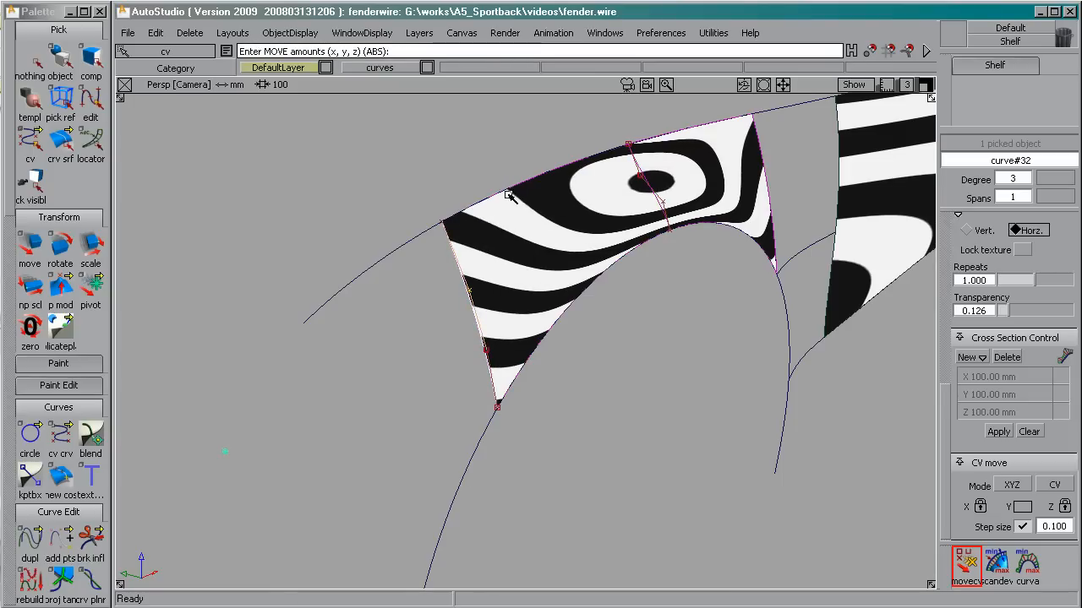
mouse_move(708, 369)
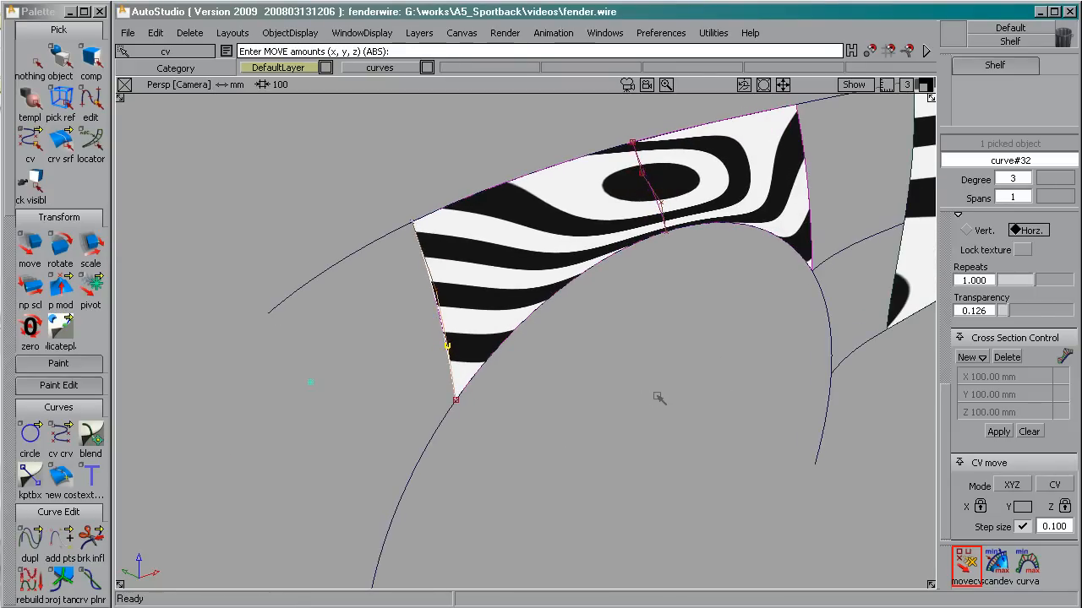
mouse_move(522, 335)
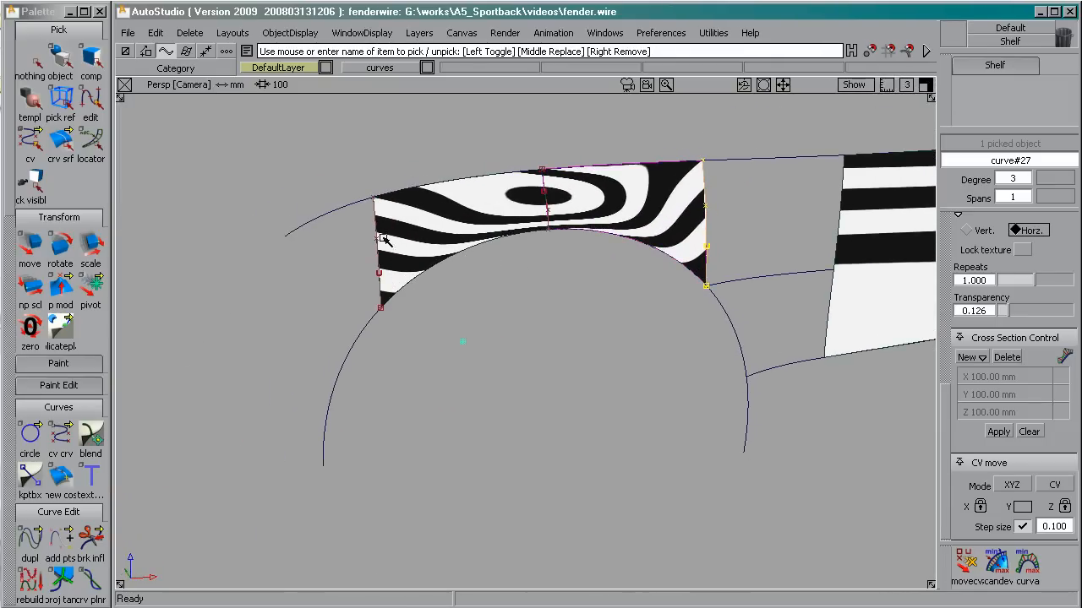
Move a control point on arch curve#32 and pull the view back to check neighbouring surfaces.
click(424, 142)
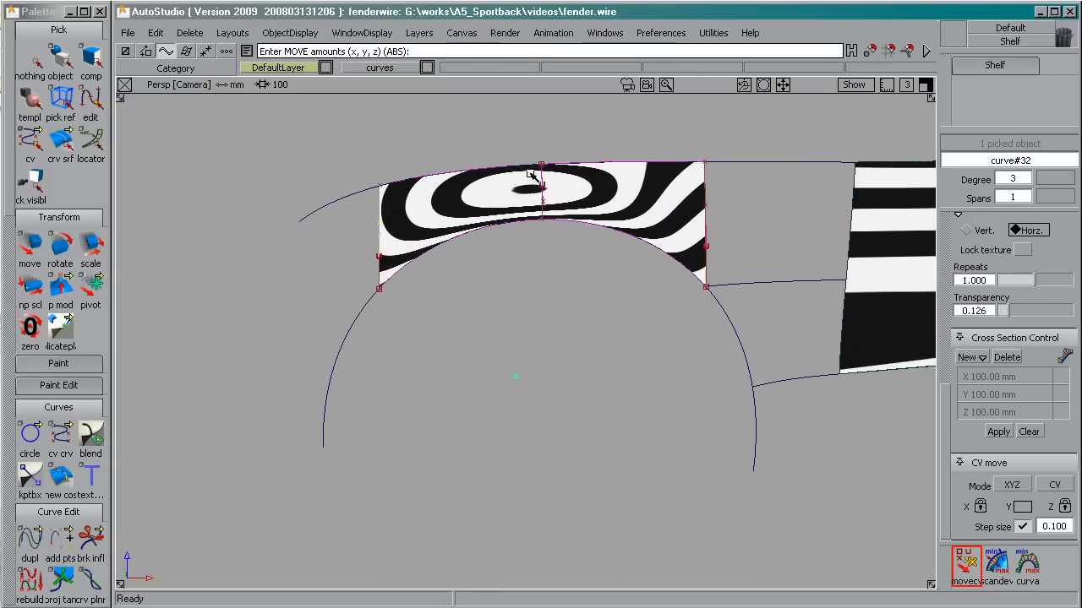
mouse_move(548, 196)
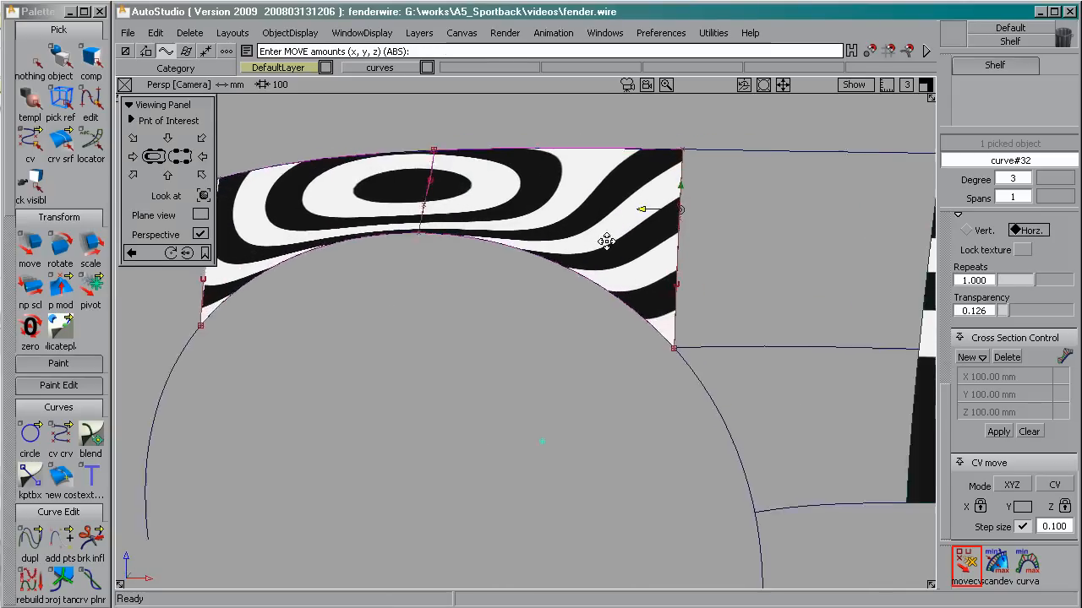
drag(607, 240, 426, 269)
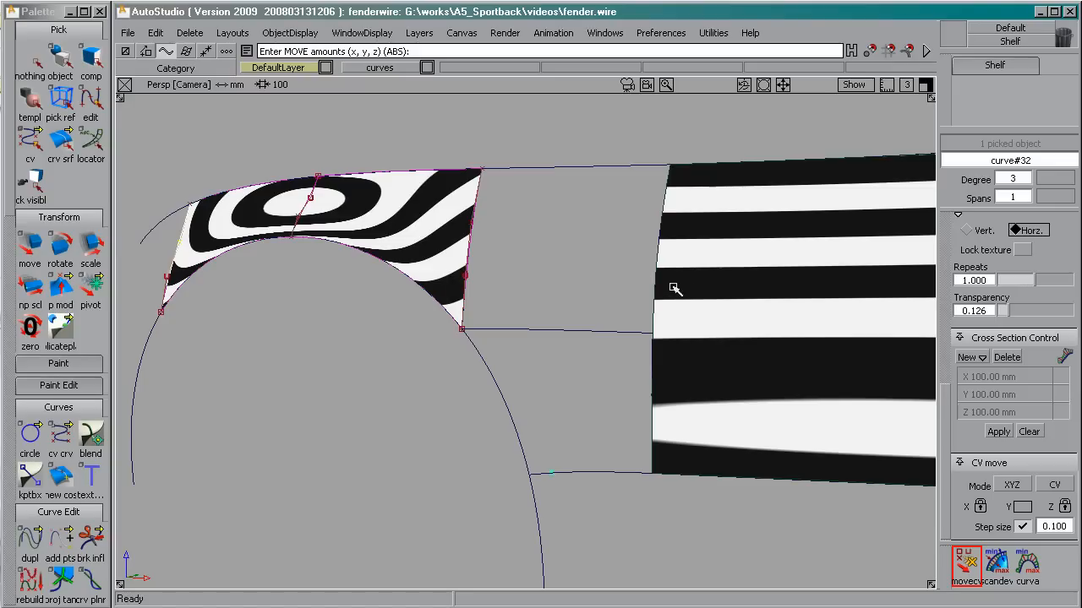
mouse_move(476, 286)
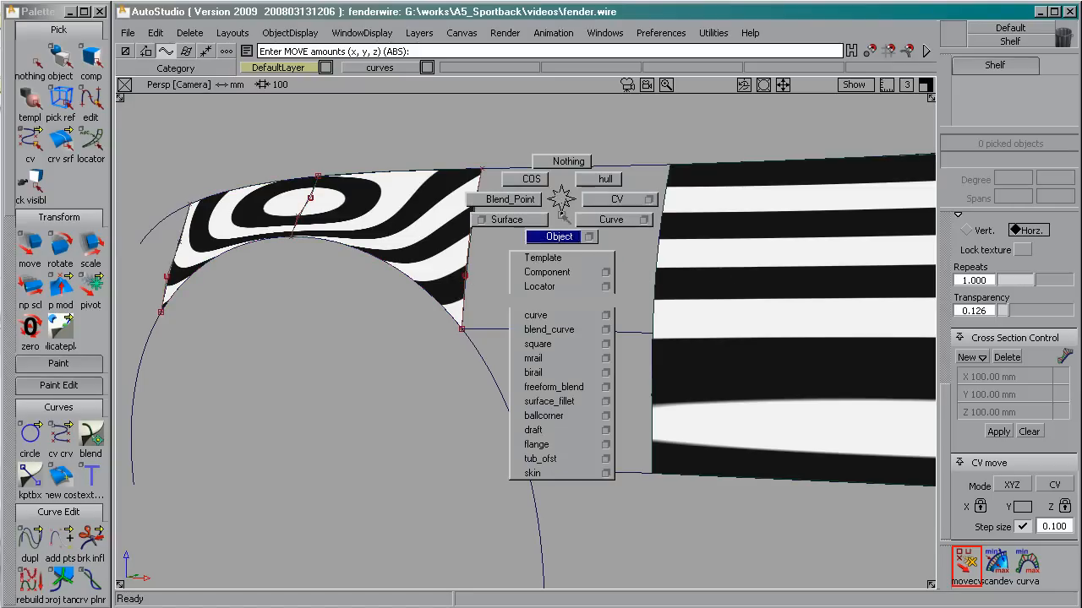
Align curve#212 to the adjacent surface edge and accept the degree-4 result.
click(548, 328)
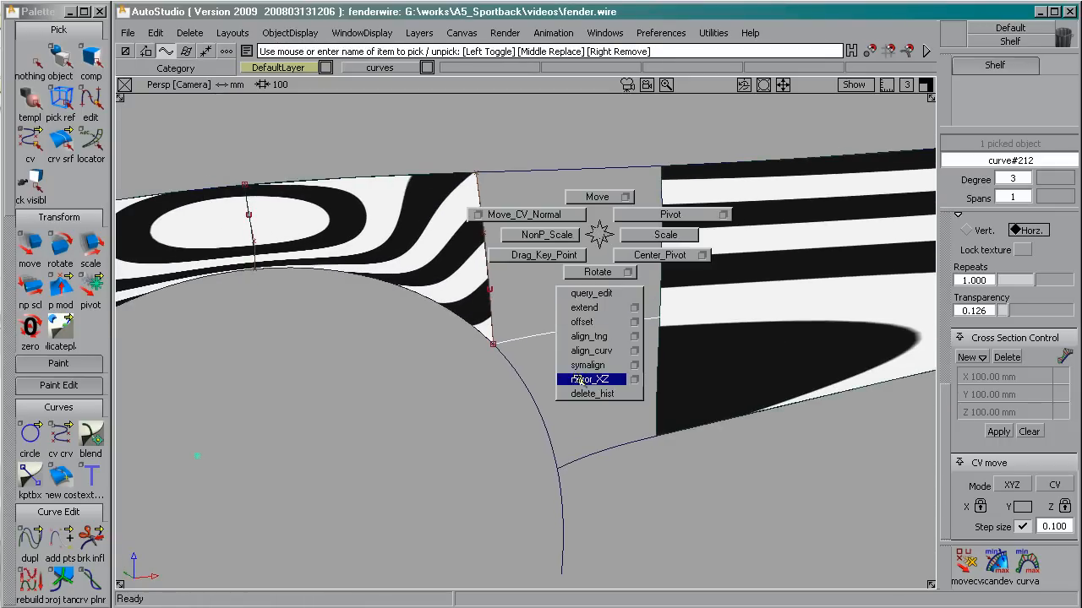
click(592, 393)
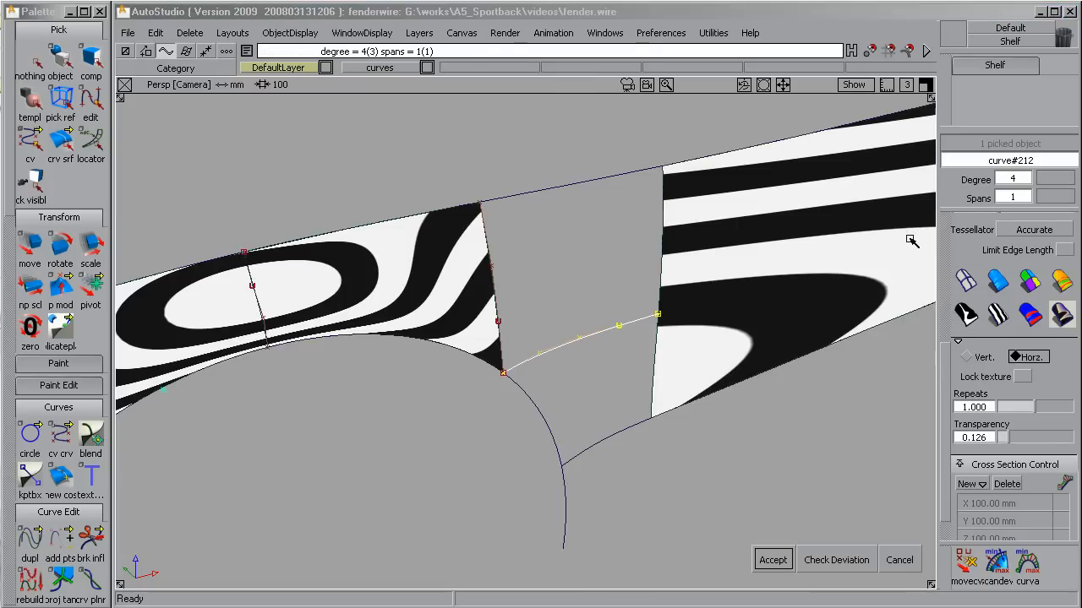
click(771, 559)
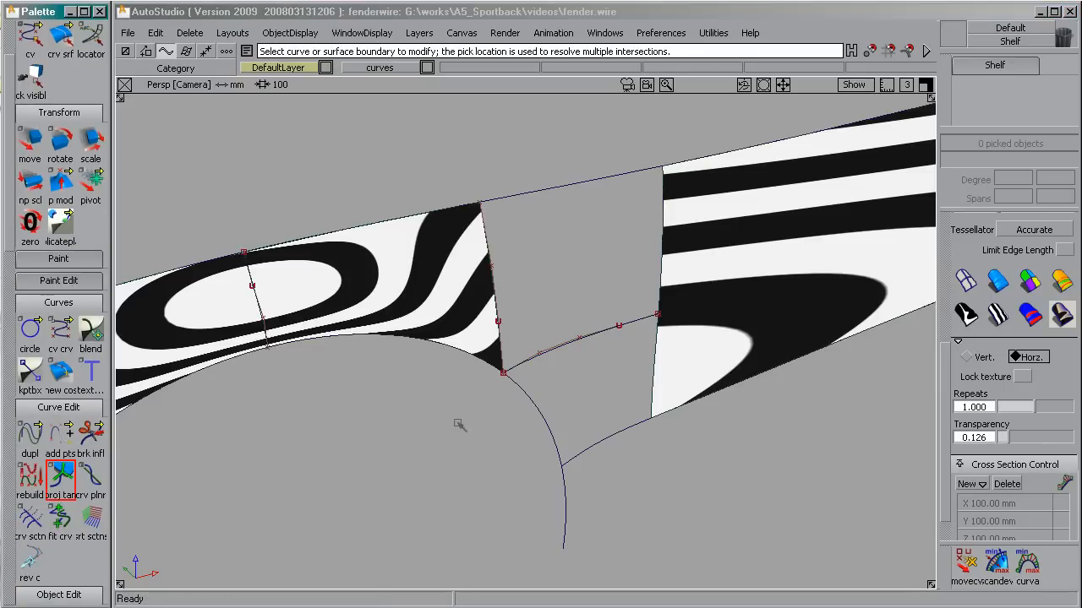
Make curve#212's end tangent to the adjoining fender surface edge with the Tangency tool.
click(656, 319)
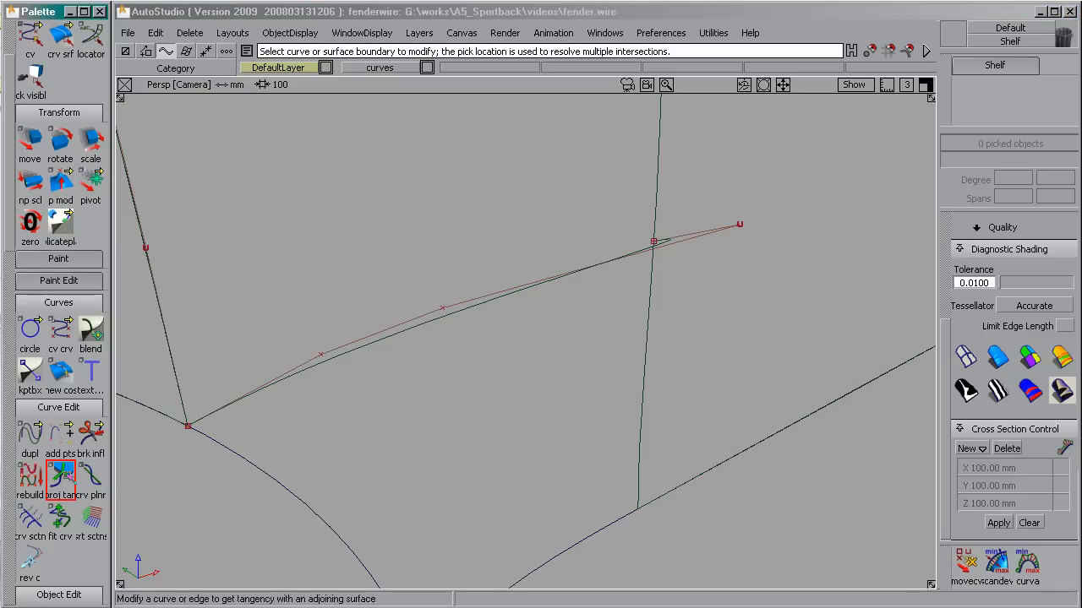
click(656, 240)
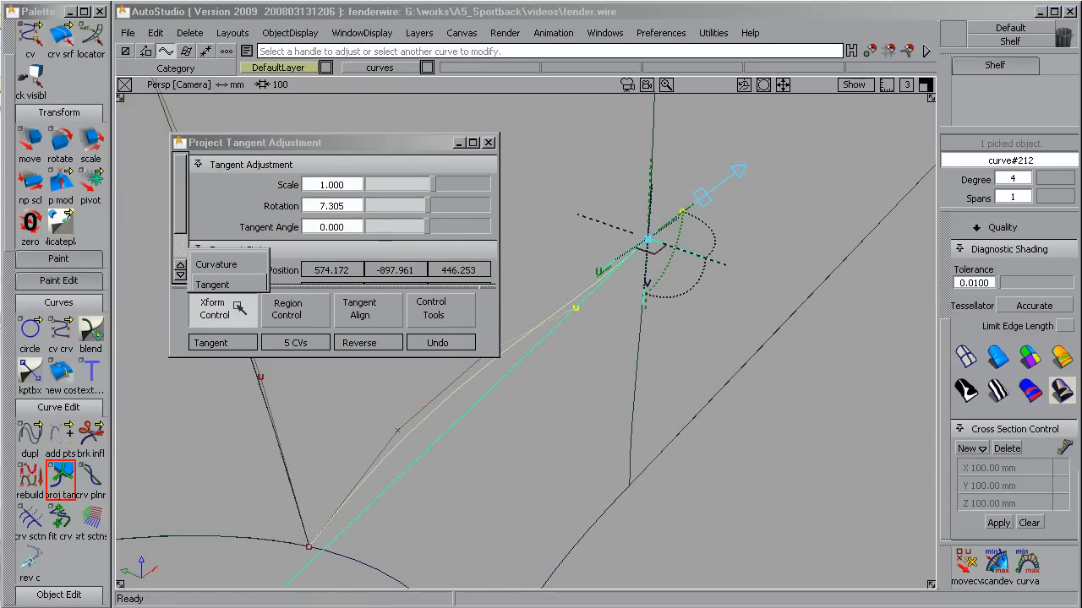
Switch curve#212's join to curvature continuity, finish the adjustment and inspect the join.
click(216, 264)
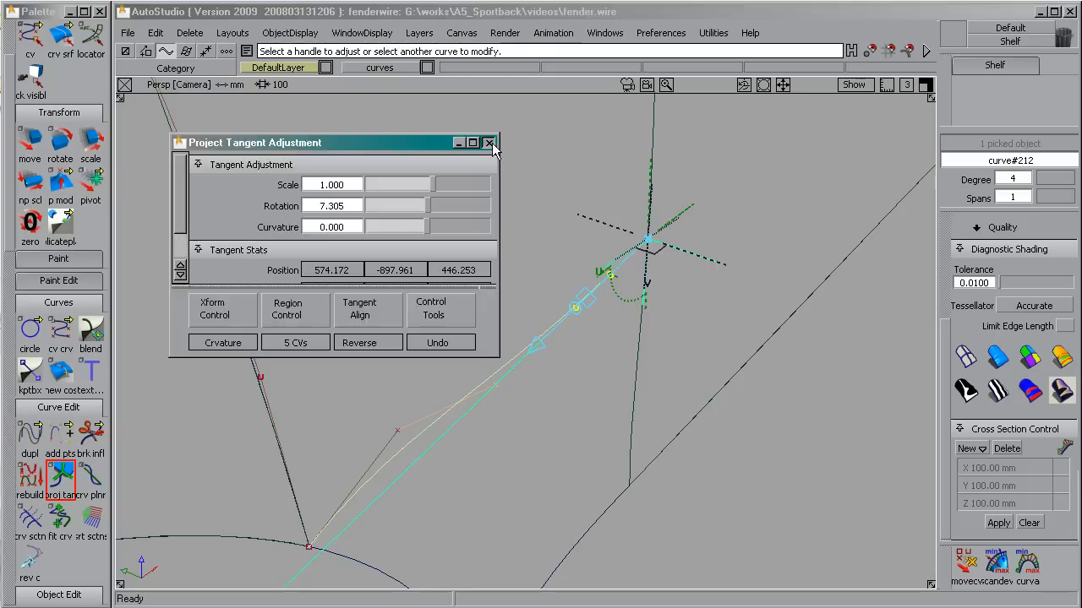
click(488, 142)
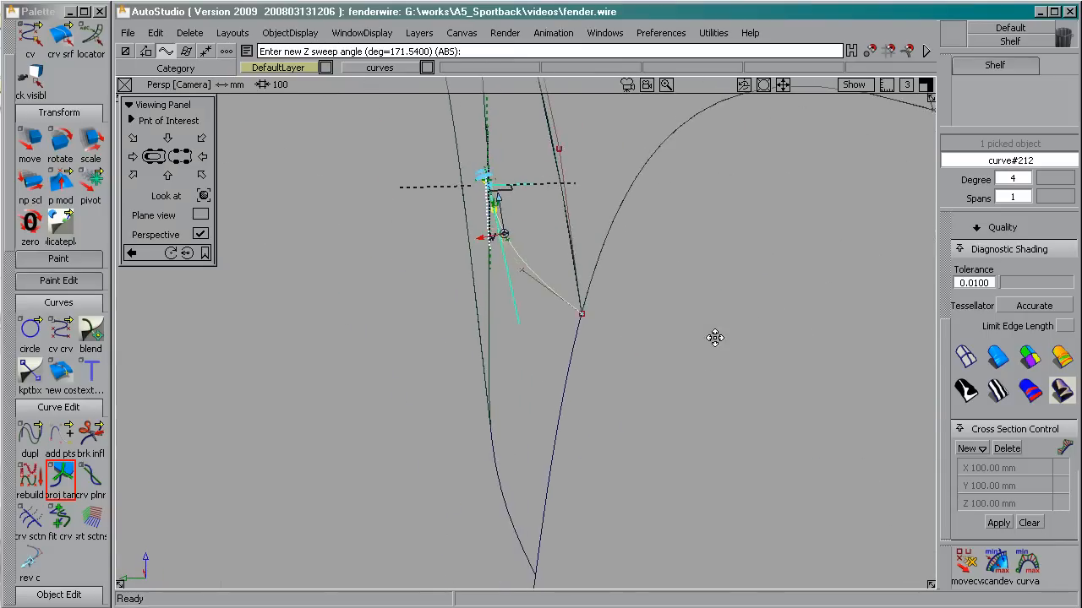
drag(715, 338, 568, 296)
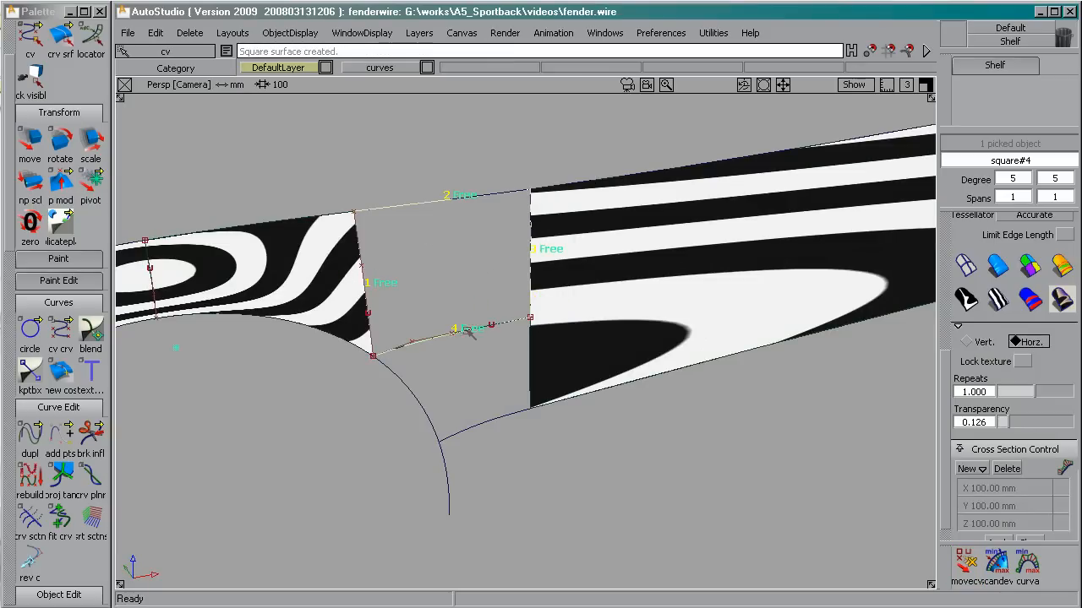
Bring up the Transform marking menu over square#4 after it fills the fender gap.
right_click(740, 271)
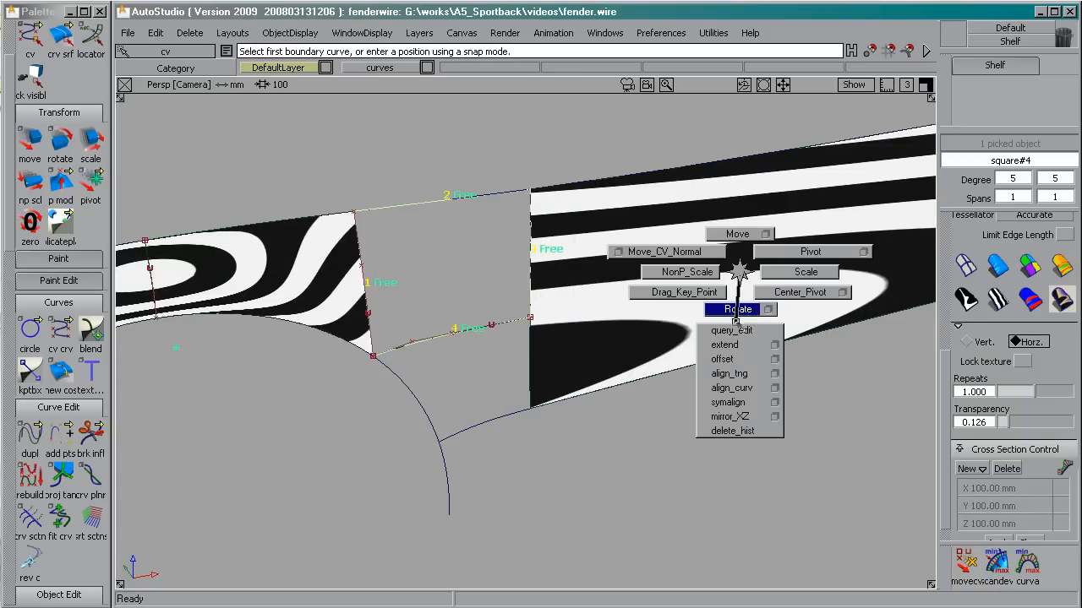